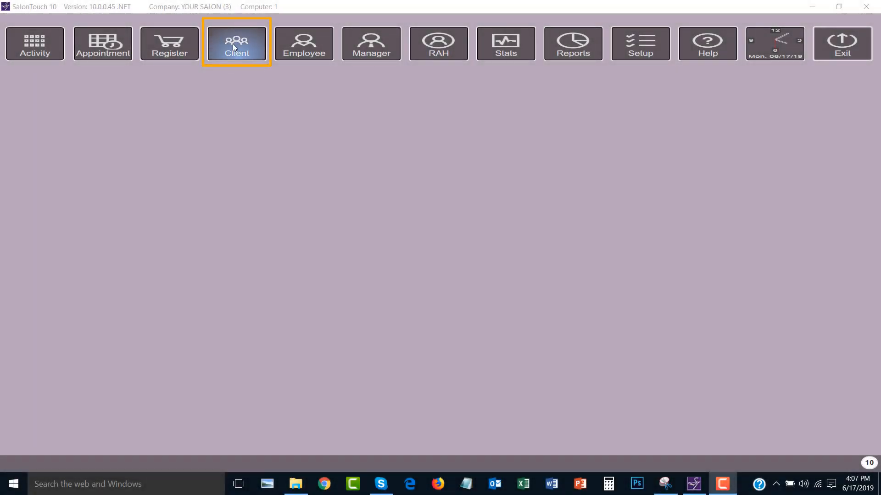
- Start a blank new client profile from the client lookup
{"action": "left_click", "coordinate": [236, 43]}
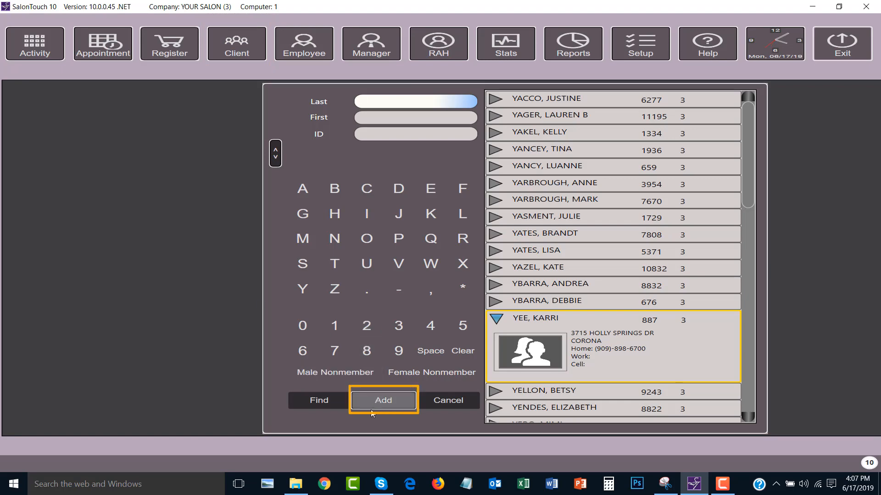
{"action": "left_click", "coordinate": [383, 400]}
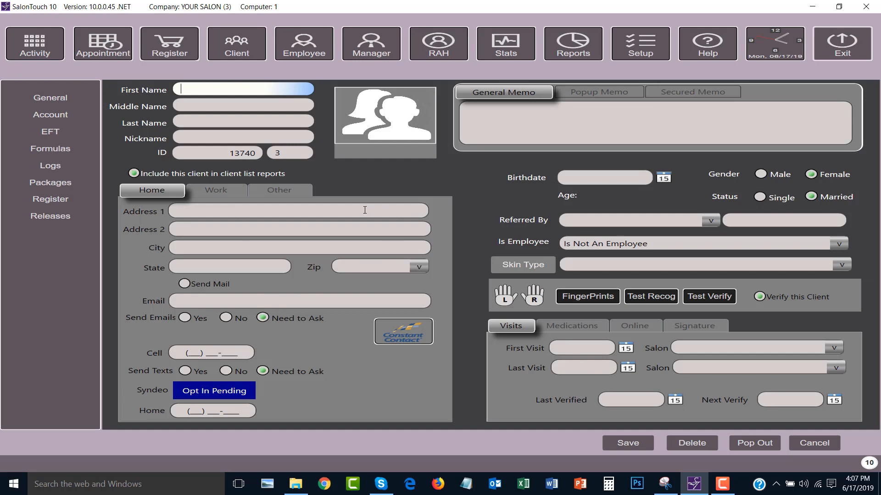
{"action": "mouse_move", "coordinate": [159, 94]}
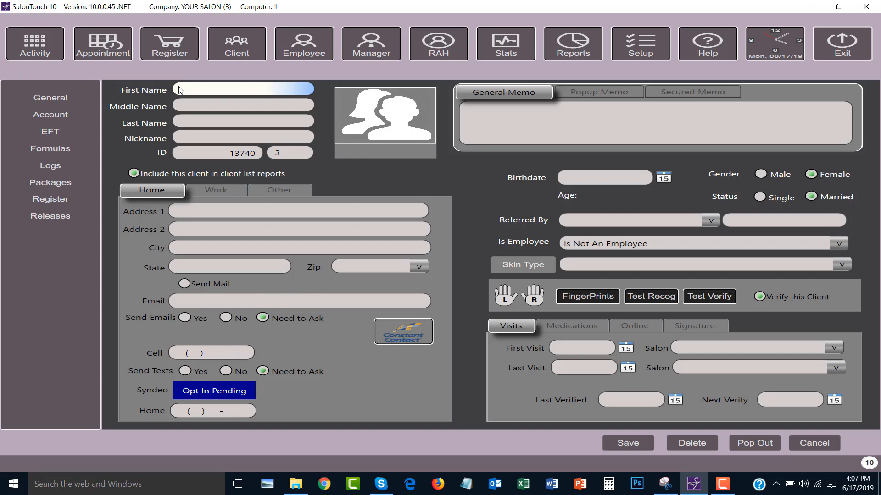
{"action": "mouse_move", "coordinate": [189, 97]}
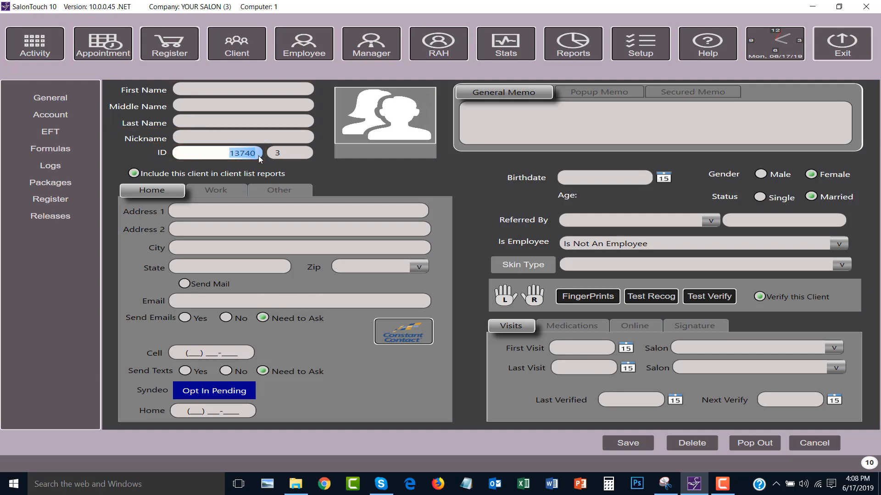
- Overwrite the new client's ID number with 568
{"action": "type", "text": "fdh"}
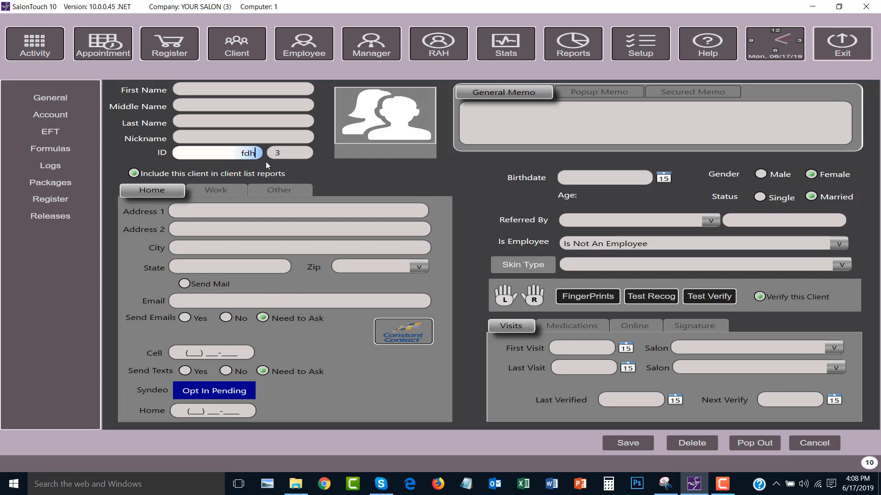
{"action": "type", "text": "56"}
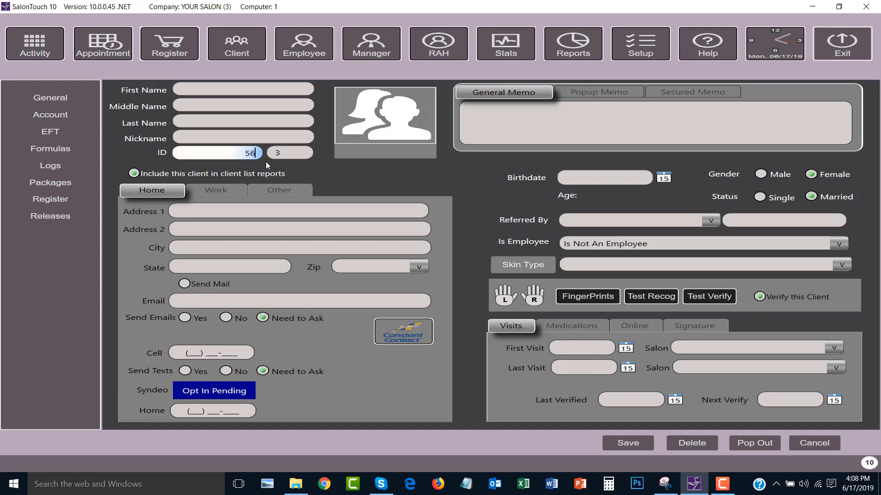
{"action": "type", "text": "8"}
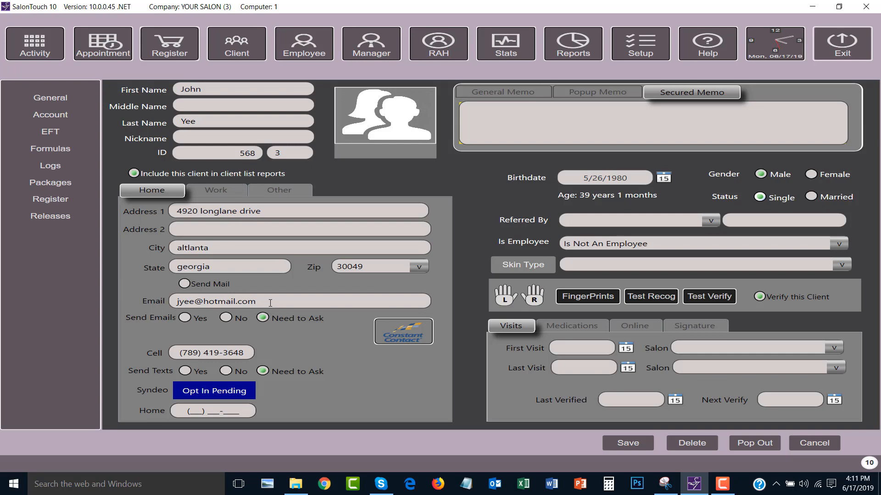
{"action": "left_click", "coordinate": [270, 301]}
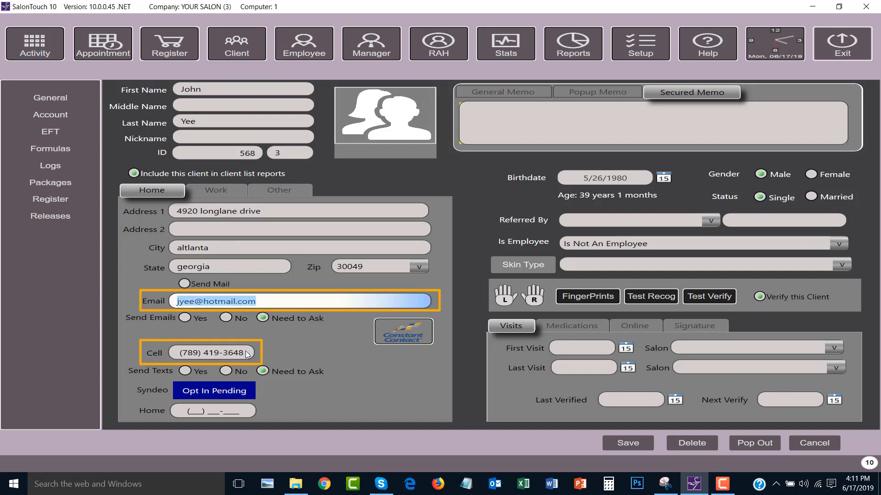
{"action": "left_click", "coordinate": [210, 353]}
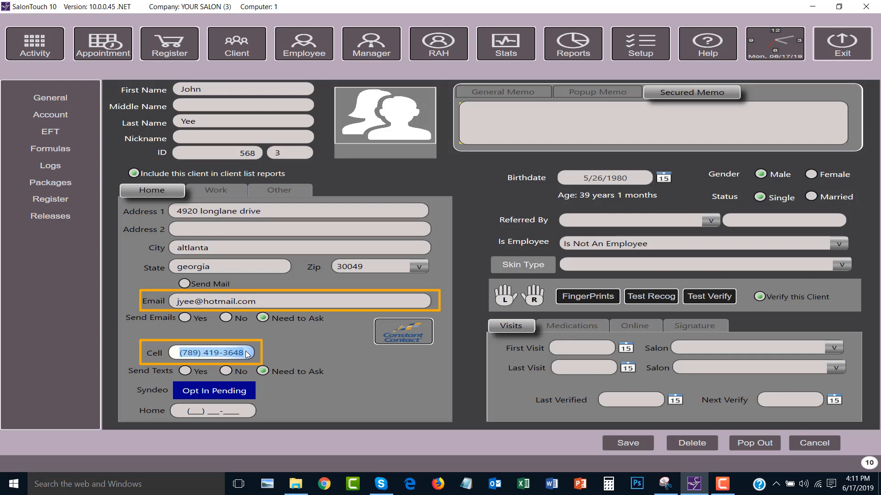
{"action": "left_click", "coordinate": [215, 190]}
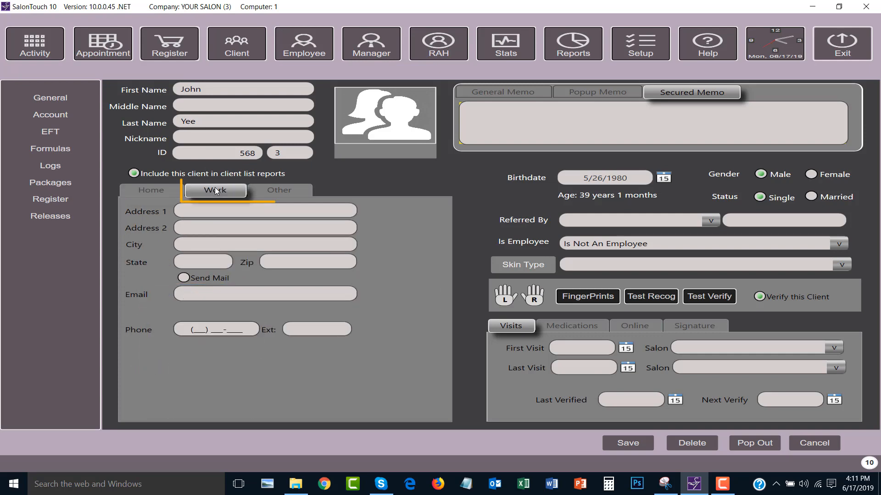
- Review the other-contact section and the general, popup and secured memos
{"action": "left_click", "coordinate": [278, 190]}
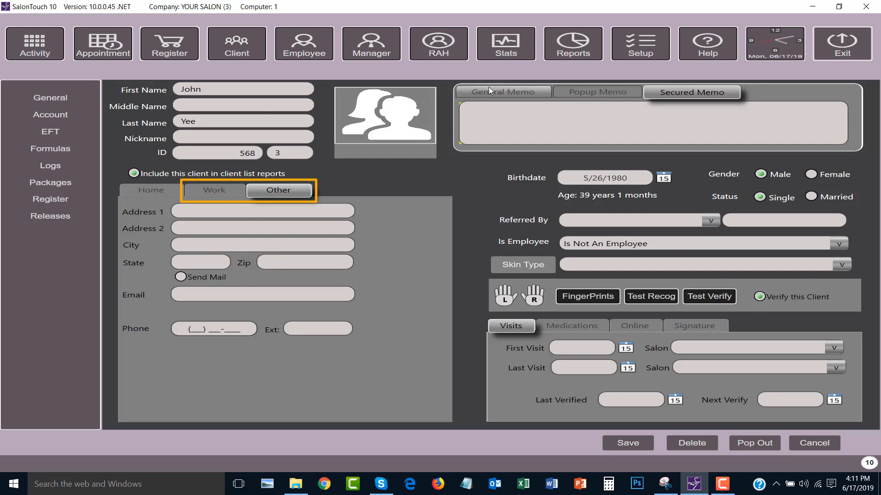
{"action": "left_click", "coordinate": [504, 91]}
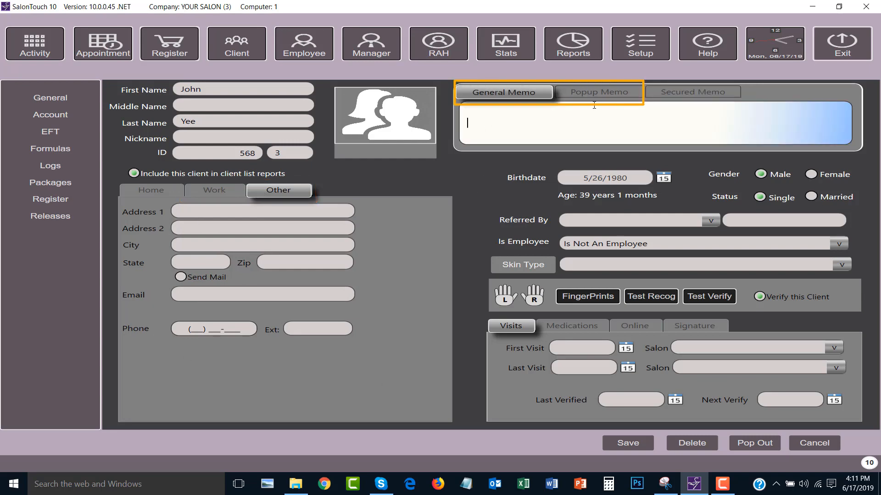
{"action": "left_click", "coordinate": [598, 91]}
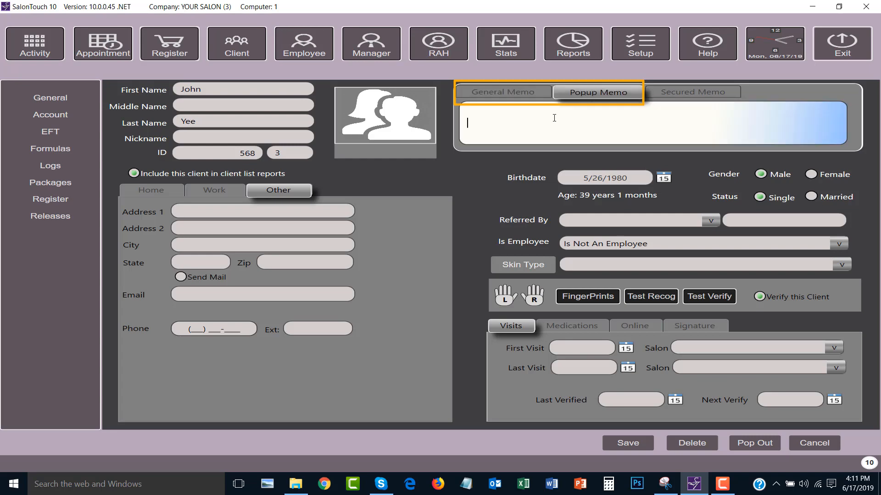
{"action": "left_click", "coordinate": [692, 92]}
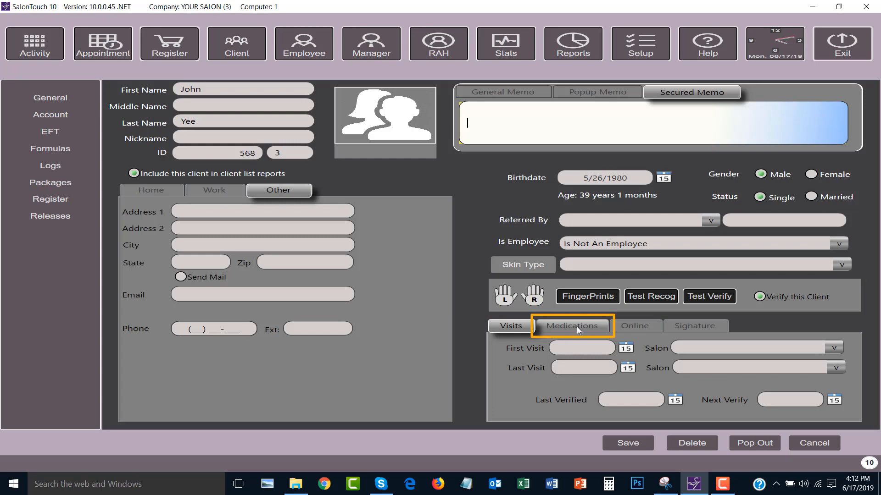
- View the medications list and signature pad, then select the client photo slot
{"action": "left_click", "coordinate": [570, 326]}
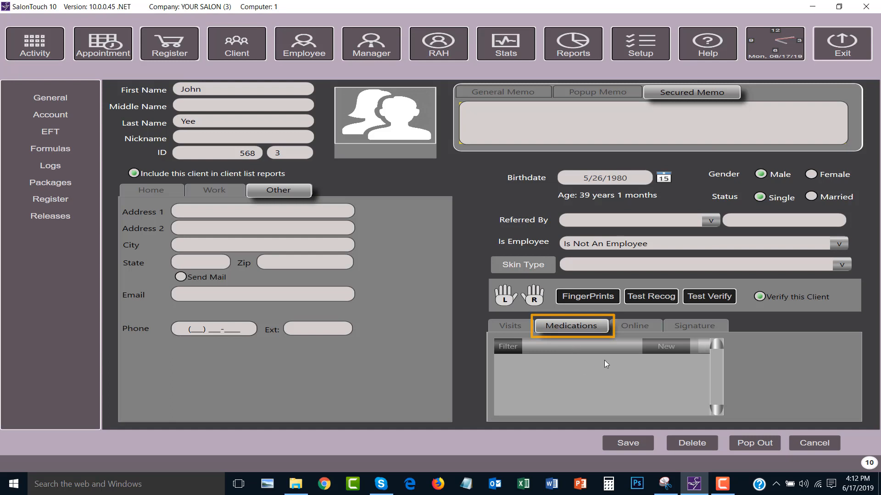
{"action": "left_click", "coordinate": [693, 325]}
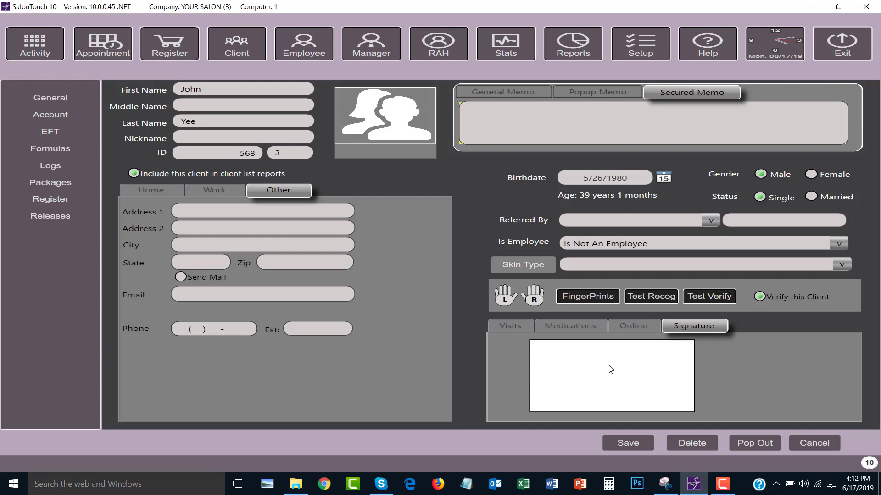
{"action": "mouse_move", "coordinate": [375, 134]}
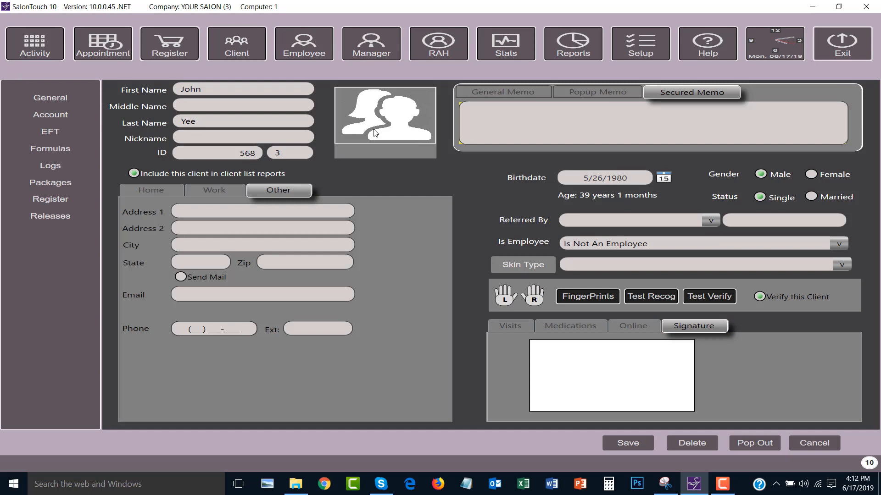
{"action": "left_click", "coordinate": [386, 121]}
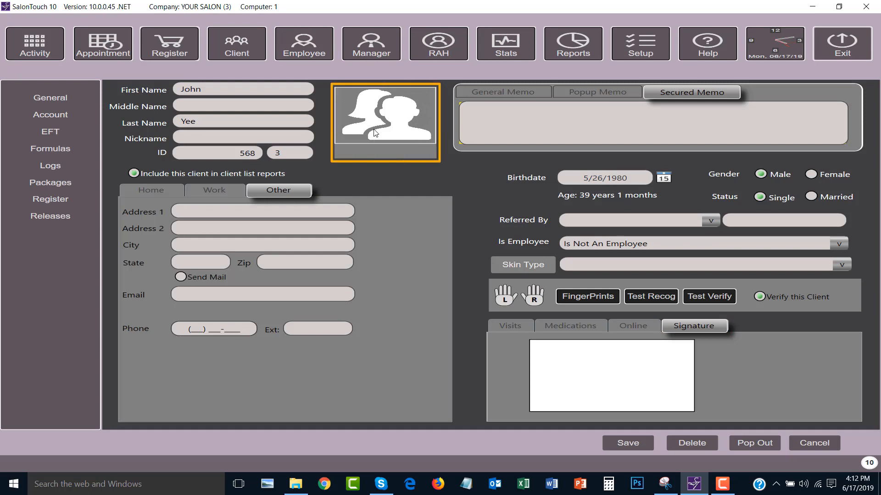
- Bring up the client photo dialog and its camera capture window
{"action": "left_click", "coordinate": [385, 120]}
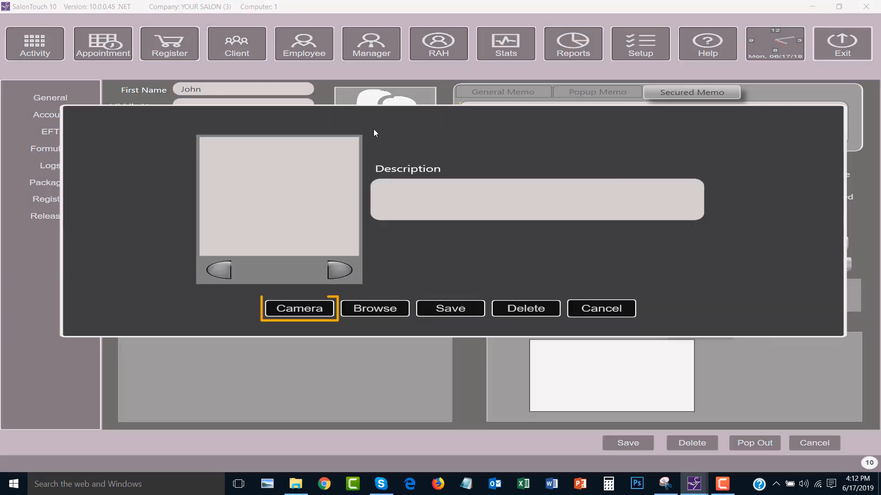
{"action": "left_click", "coordinate": [299, 309]}
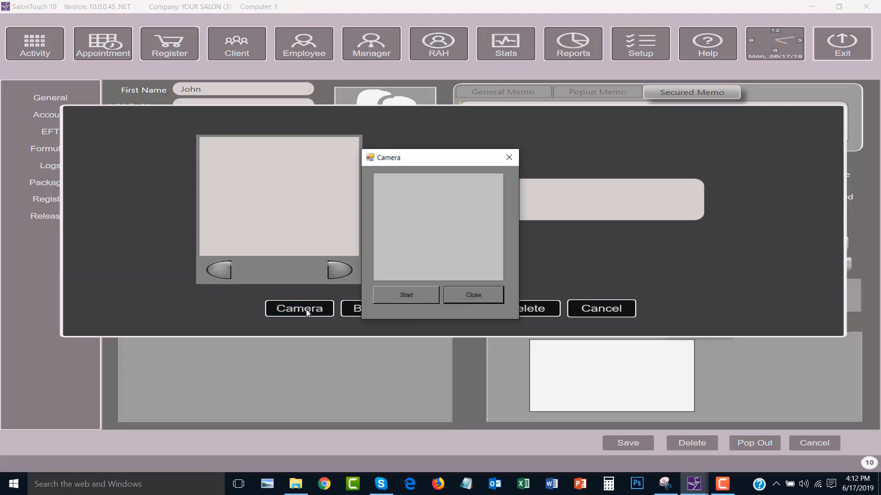
{"action": "mouse_move", "coordinate": [318, 283]}
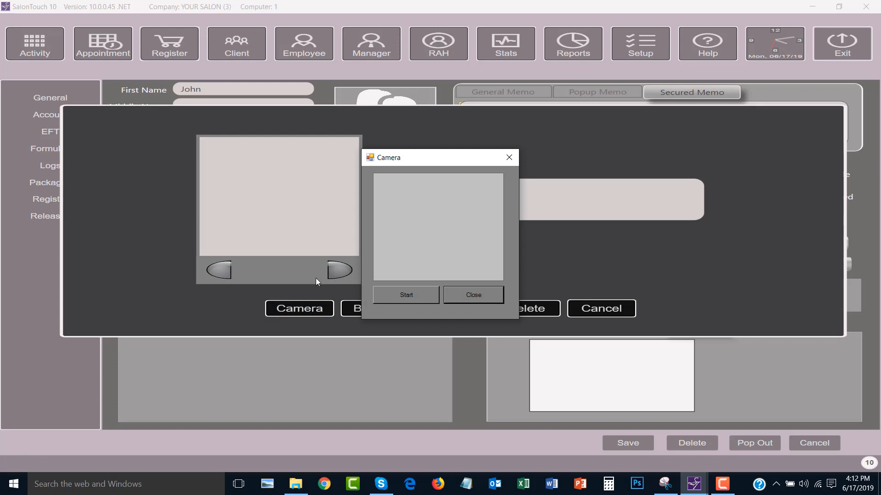